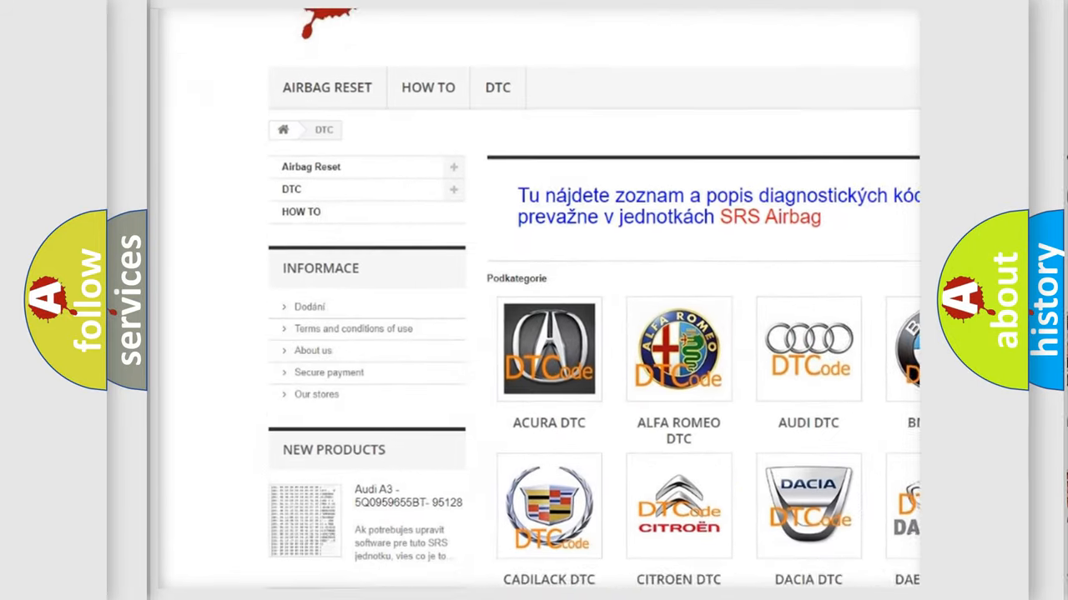
scroll(down, 3)
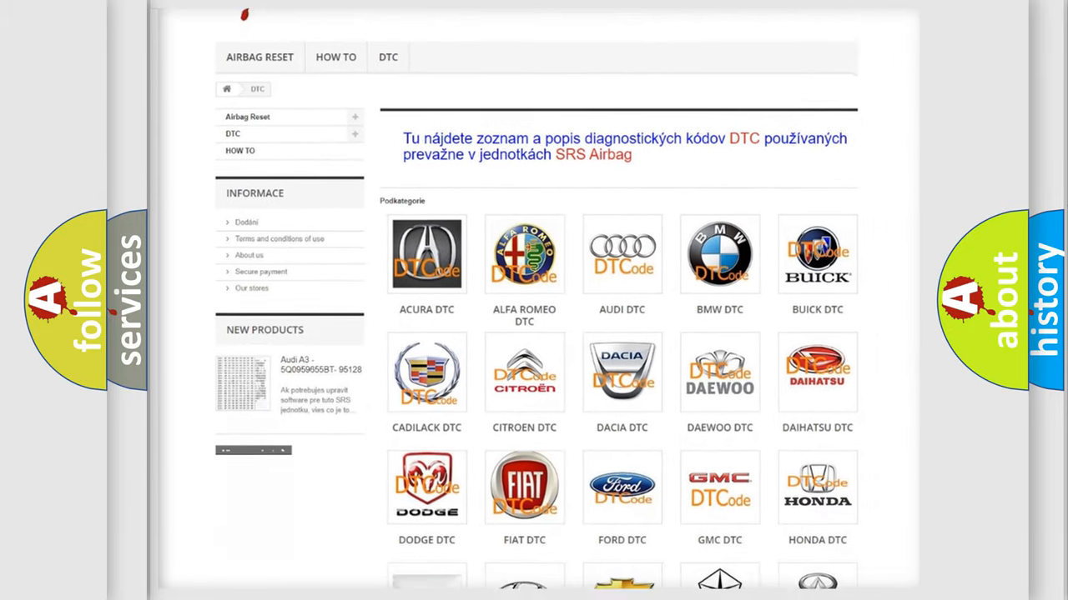
scroll(down, 3)
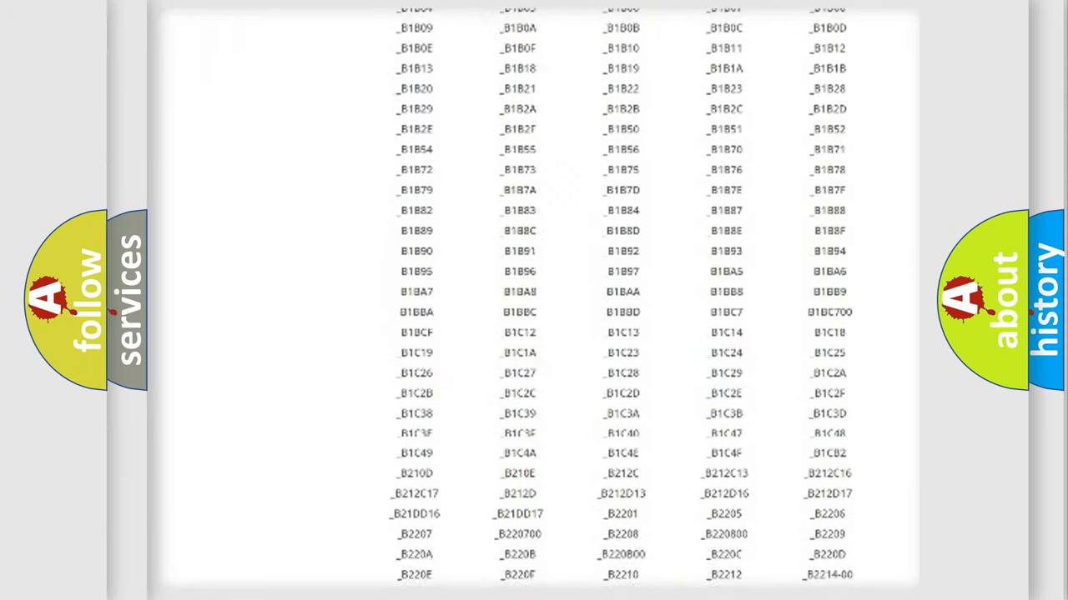
scroll(down, 3)
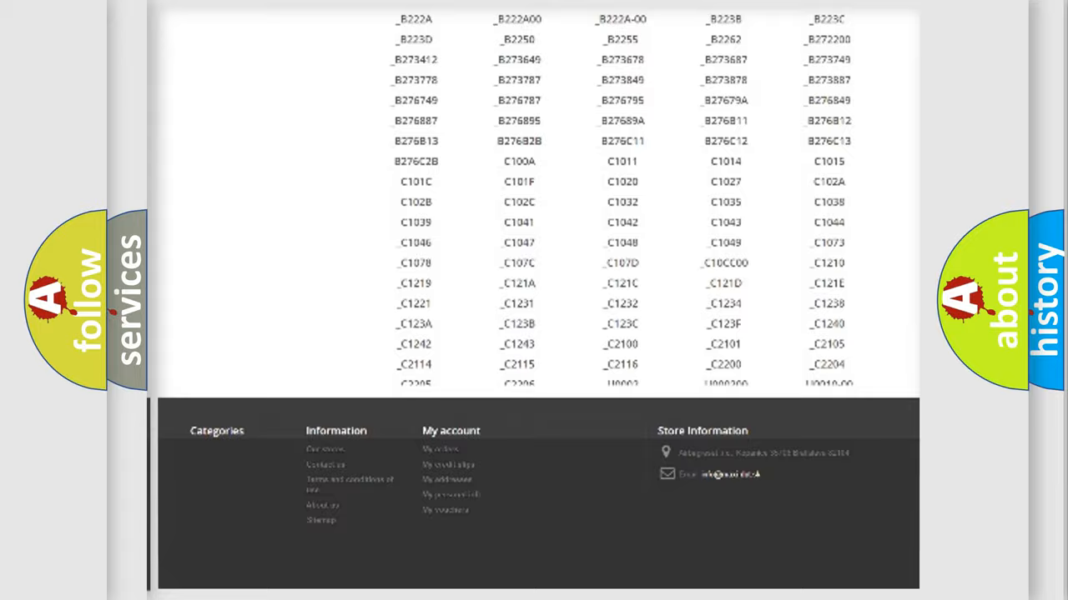
scroll(up, 3)
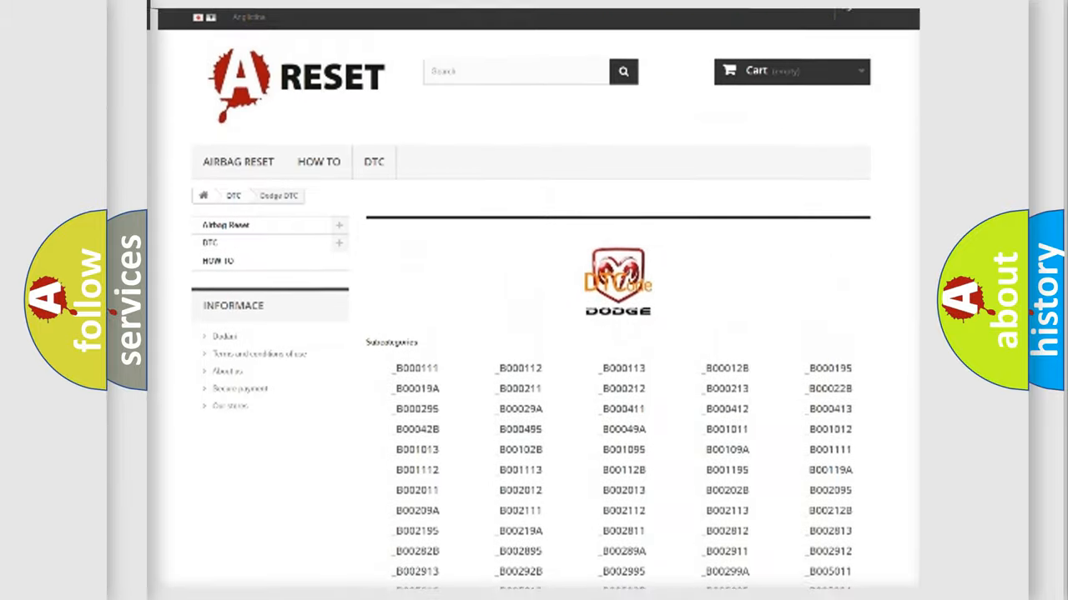